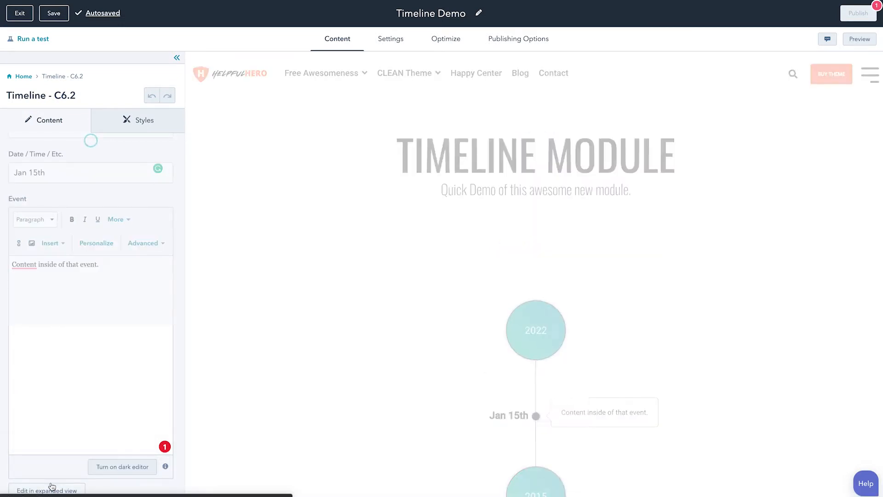
# - Leave the Jan 15th event editor and return to the timeline settings listing bubbles 2022 and 2015
pyautogui.scroll(-3)
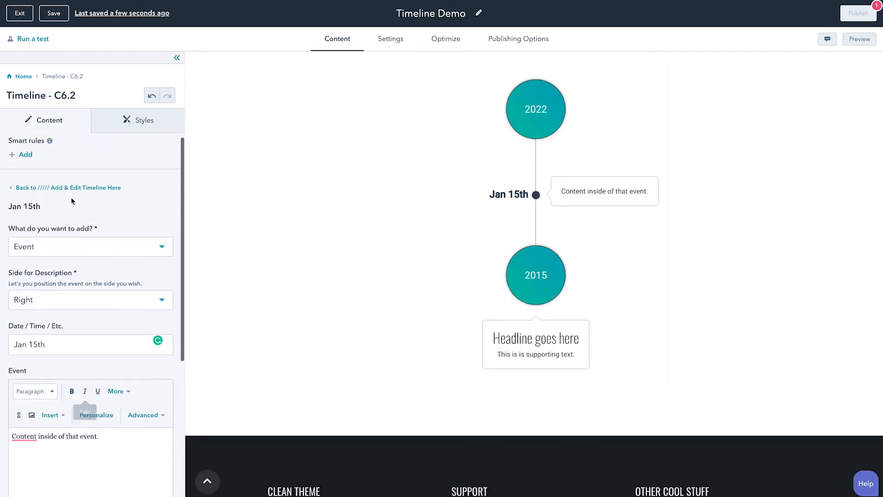
pyautogui.click(28, 188)
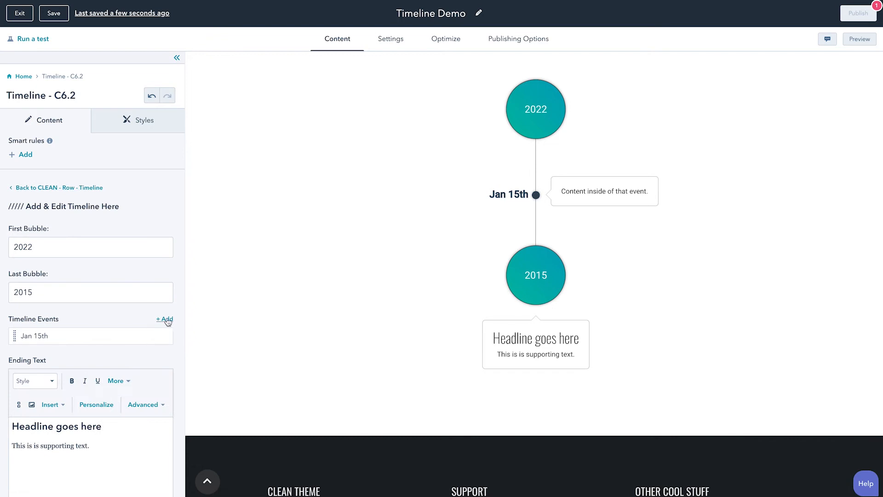